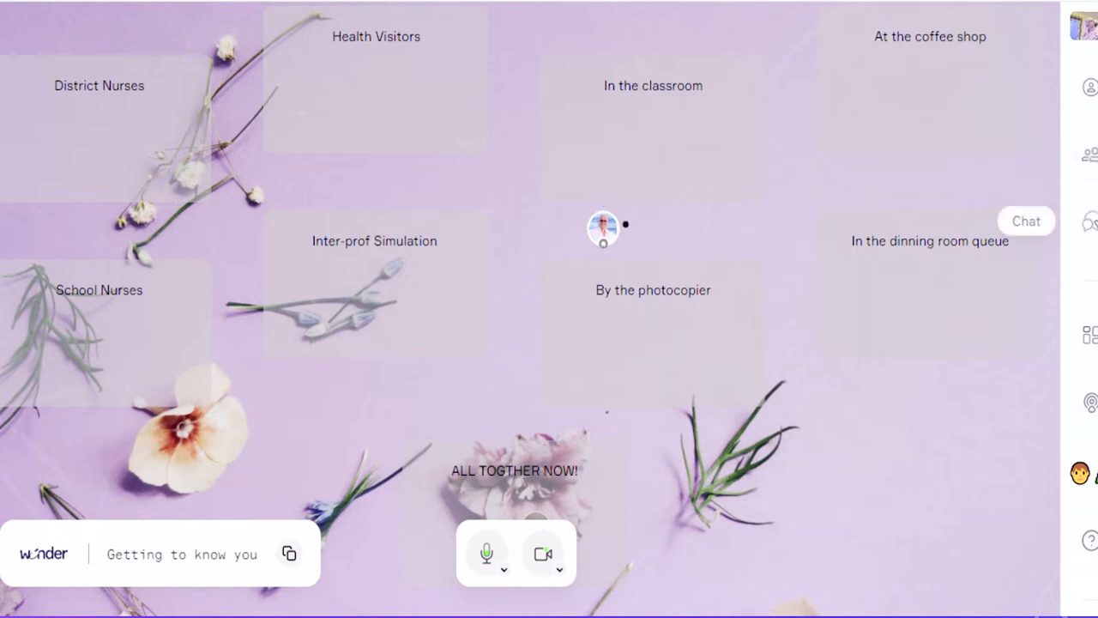
mouse_move(1089, 335)
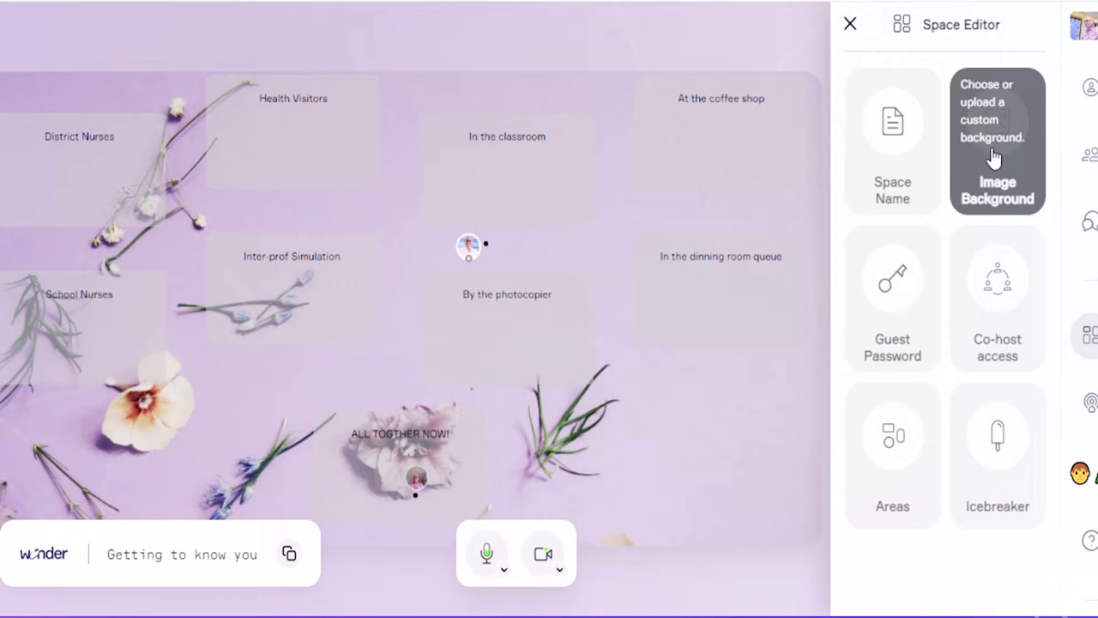
mouse_move(993, 163)
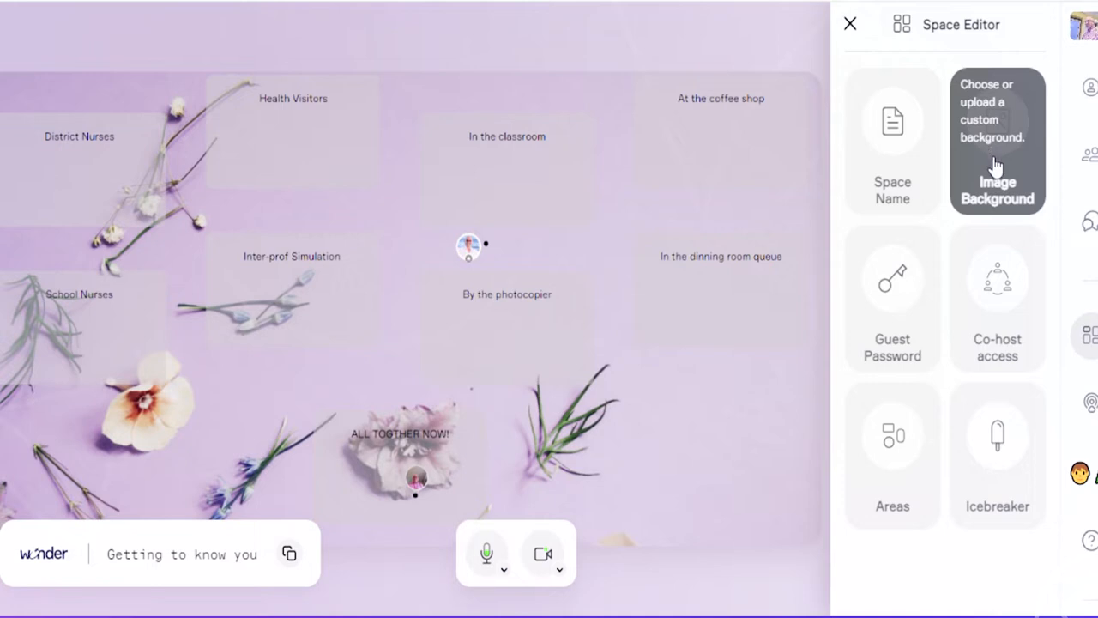
mouse_move(892, 469)
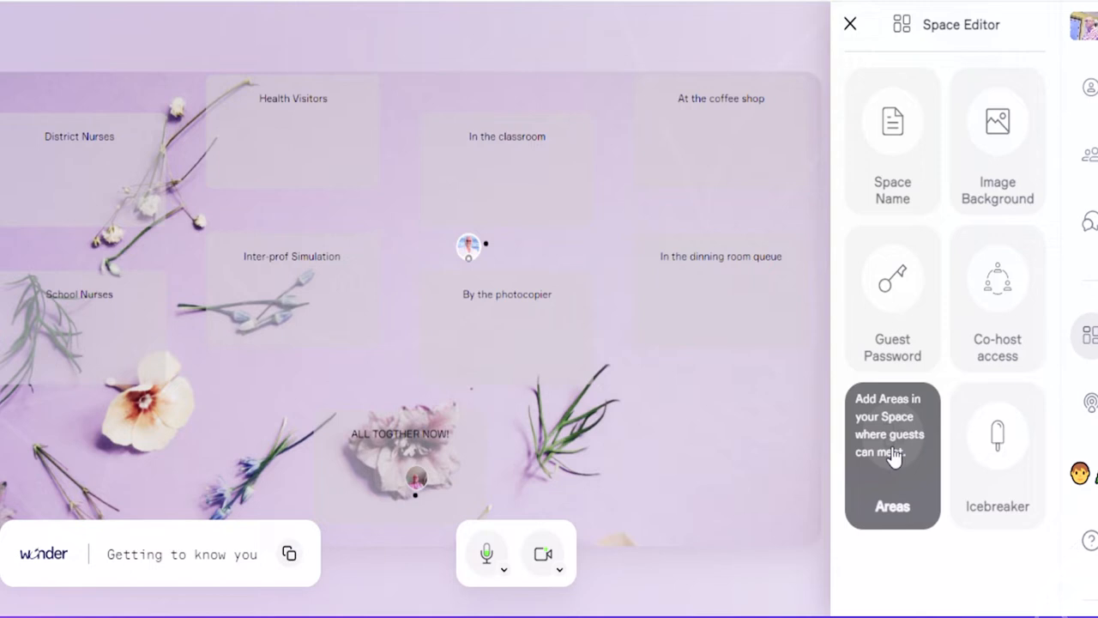
mouse_move(973, 450)
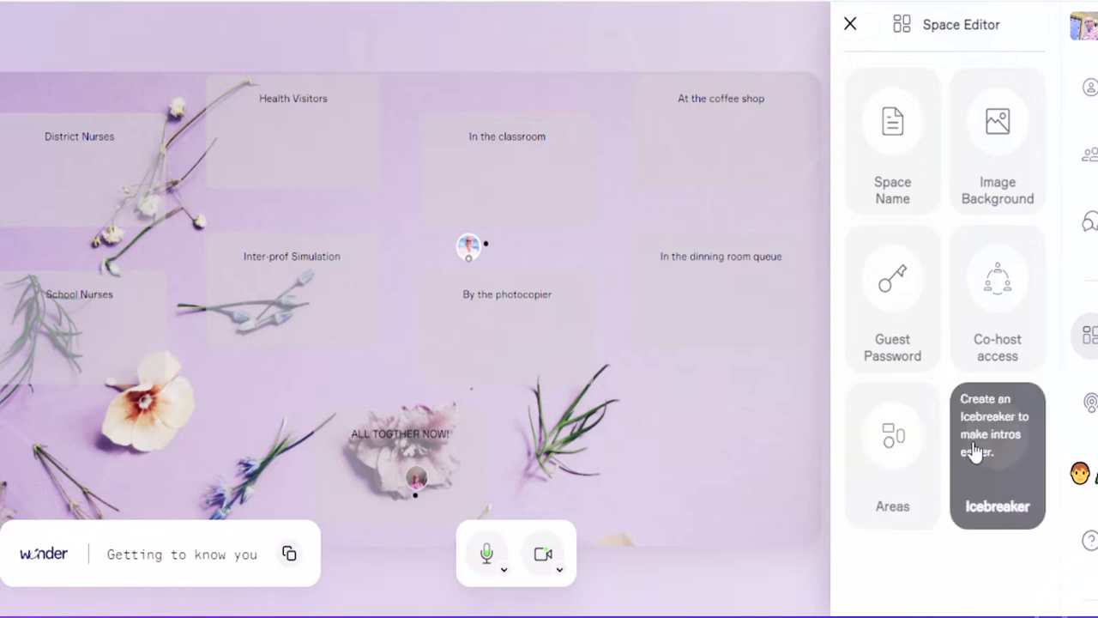
mouse_move(974, 442)
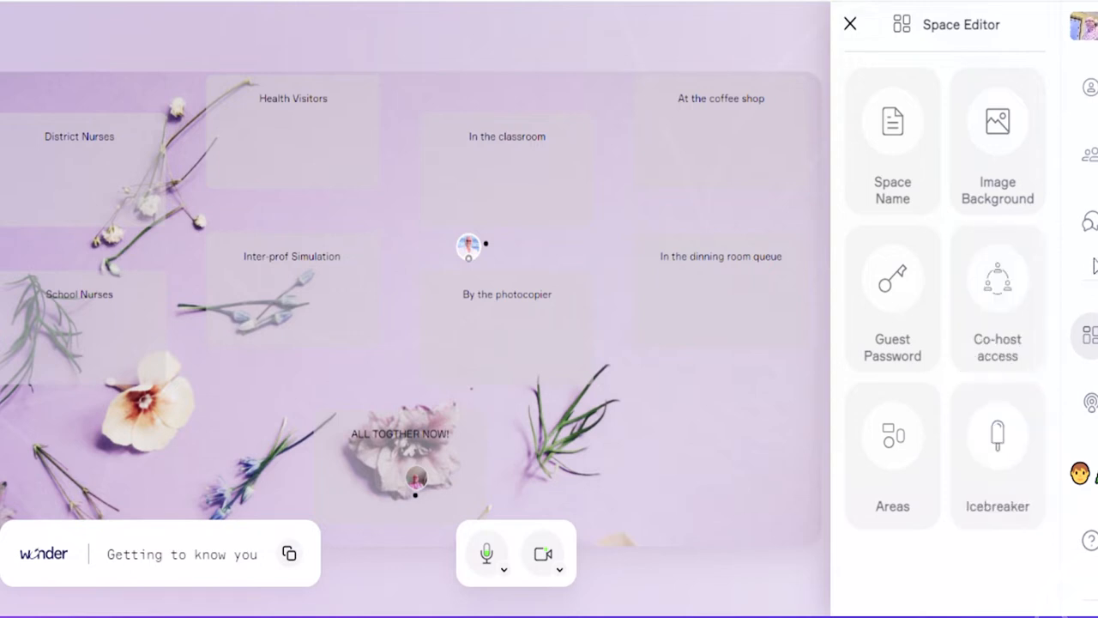
Close the space editor so the 'Getting to know you' space link can be copied.
left_click(849, 24)
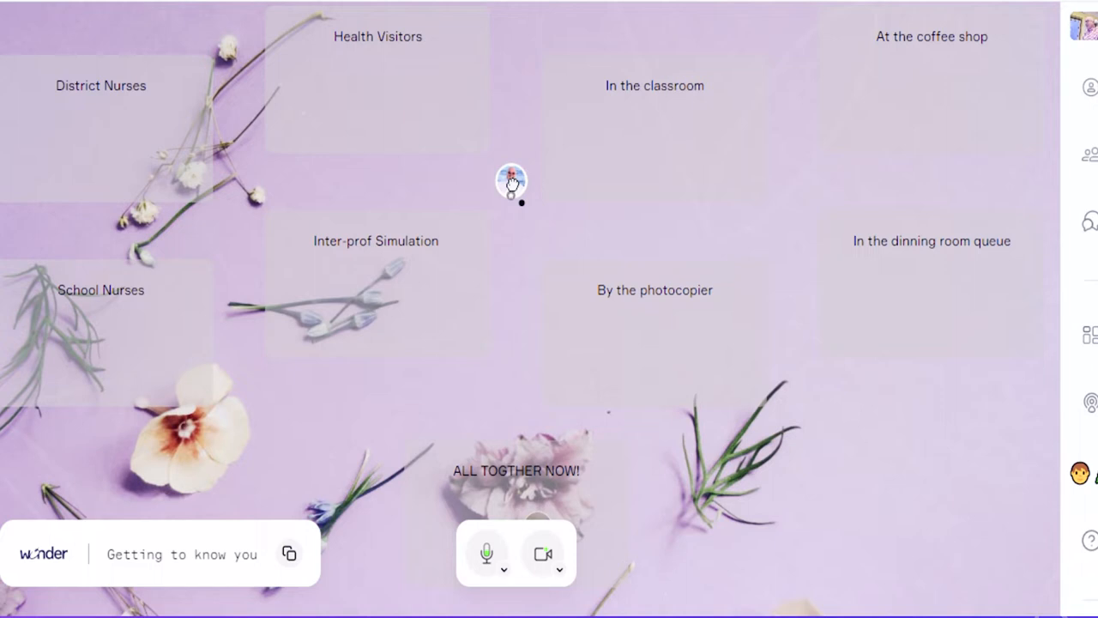
mouse_move(524, 249)
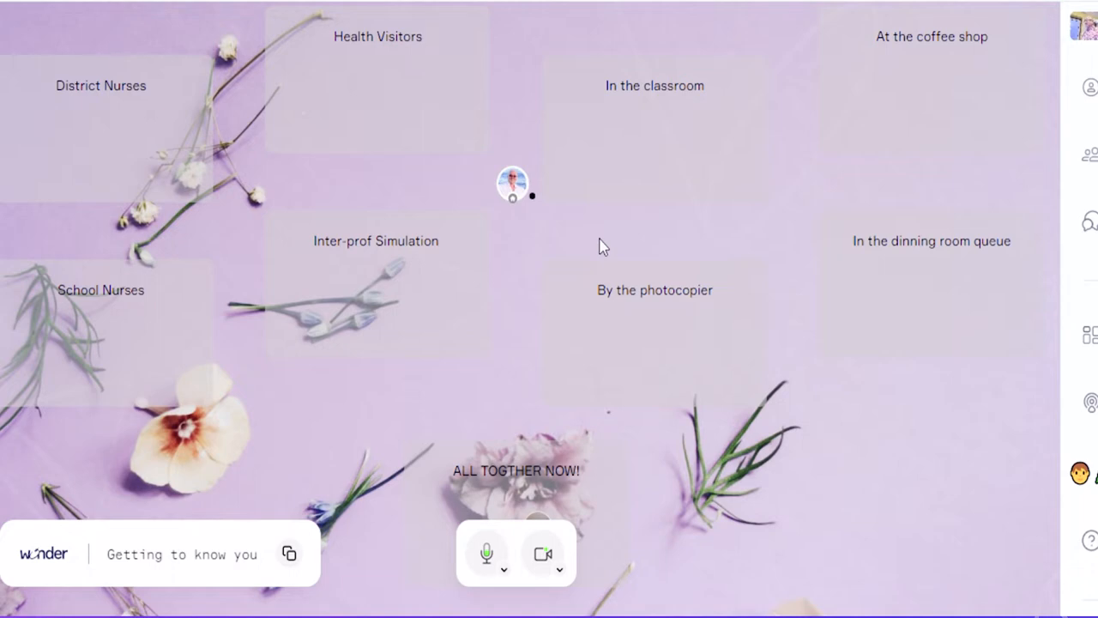
mouse_move(920, 361)
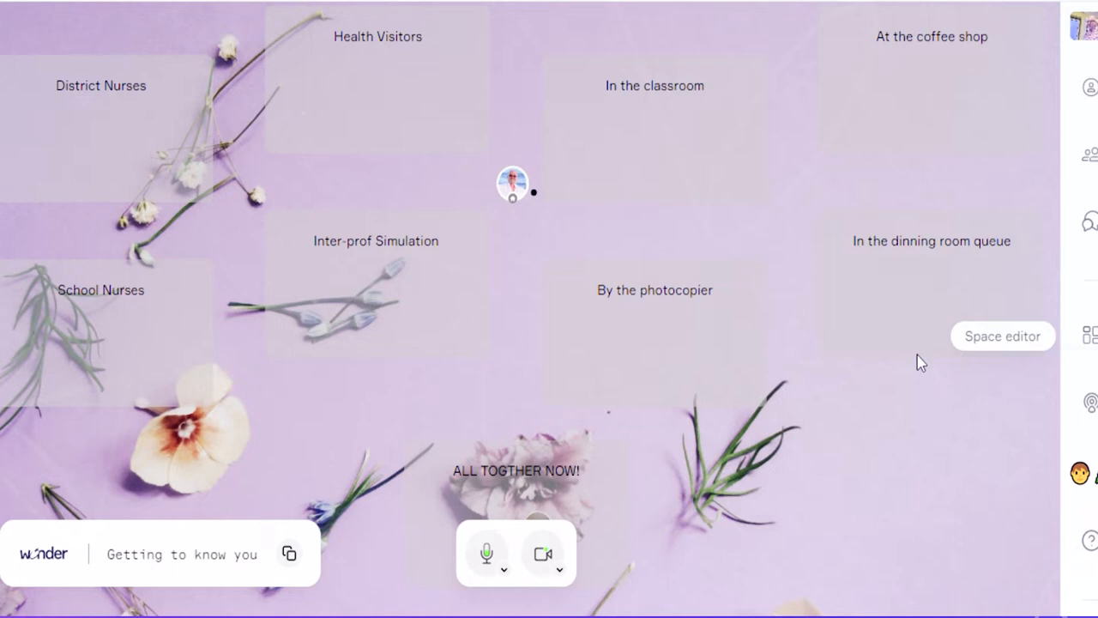
mouse_move(438, 524)
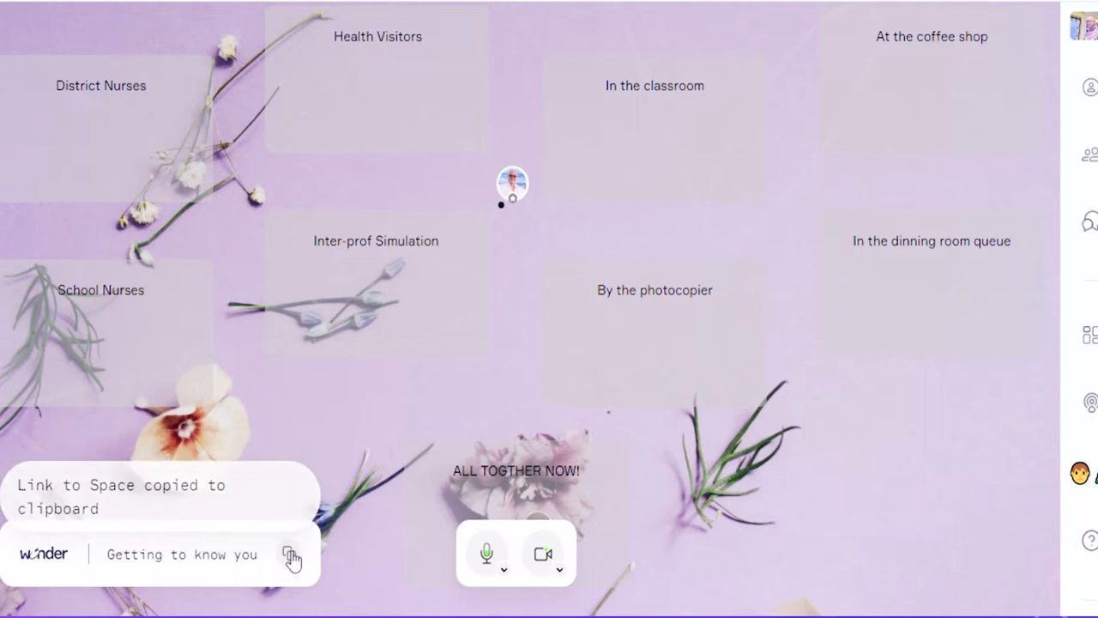
Walk your avatar into School Nurses next to David on laptop.
left_click(290, 554)
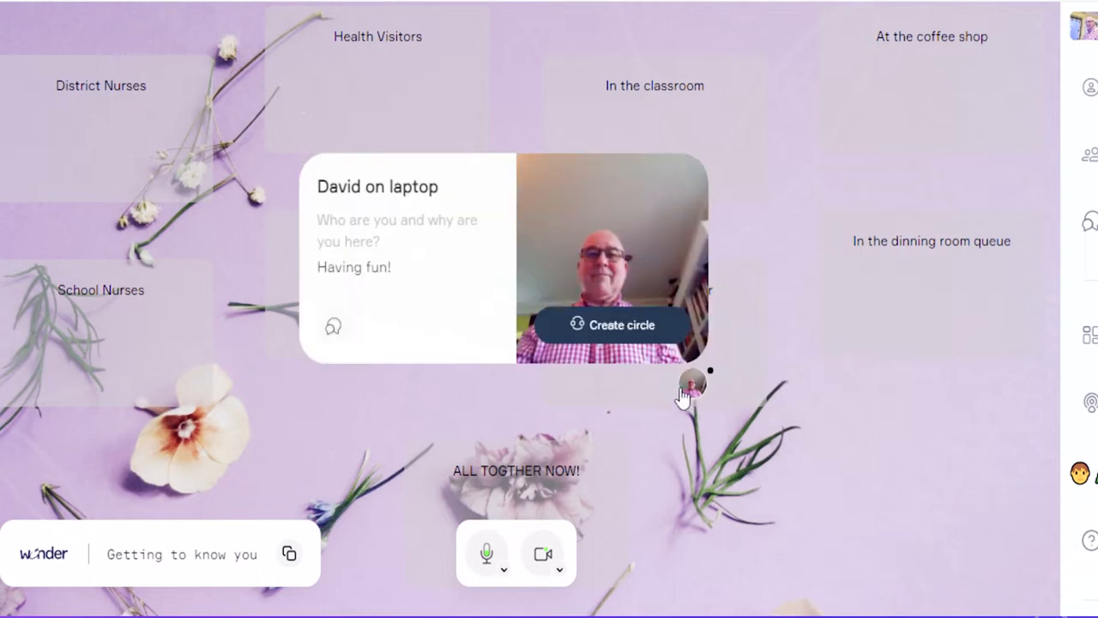
mouse_move(686, 397)
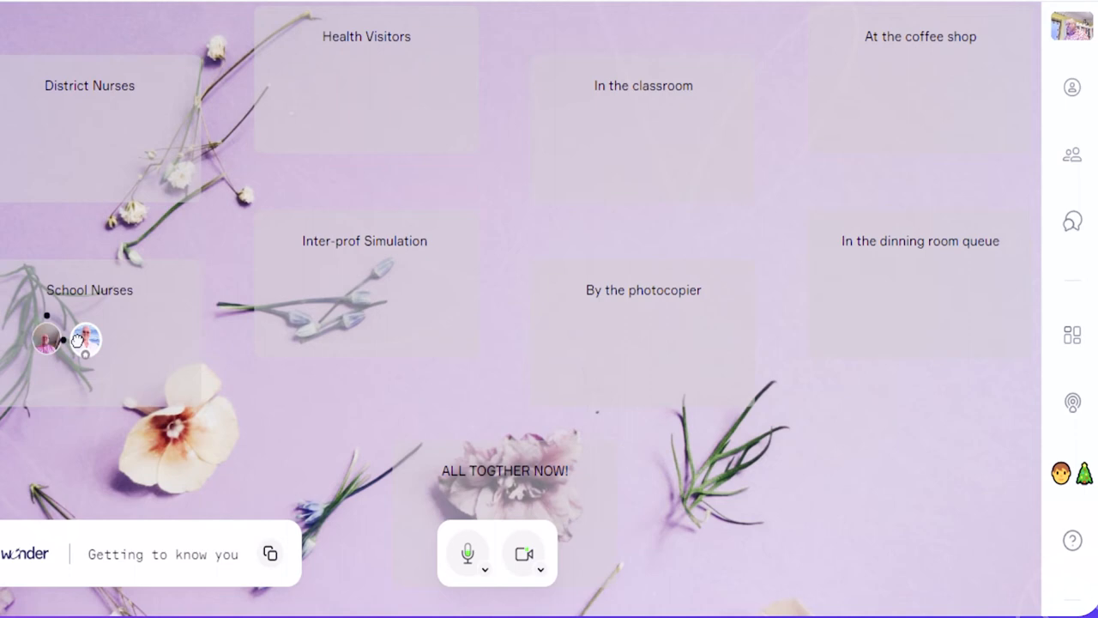
Walk your avatar from School Nurses to the lower right of Inter-prof Simulation.
left_click(524, 553)
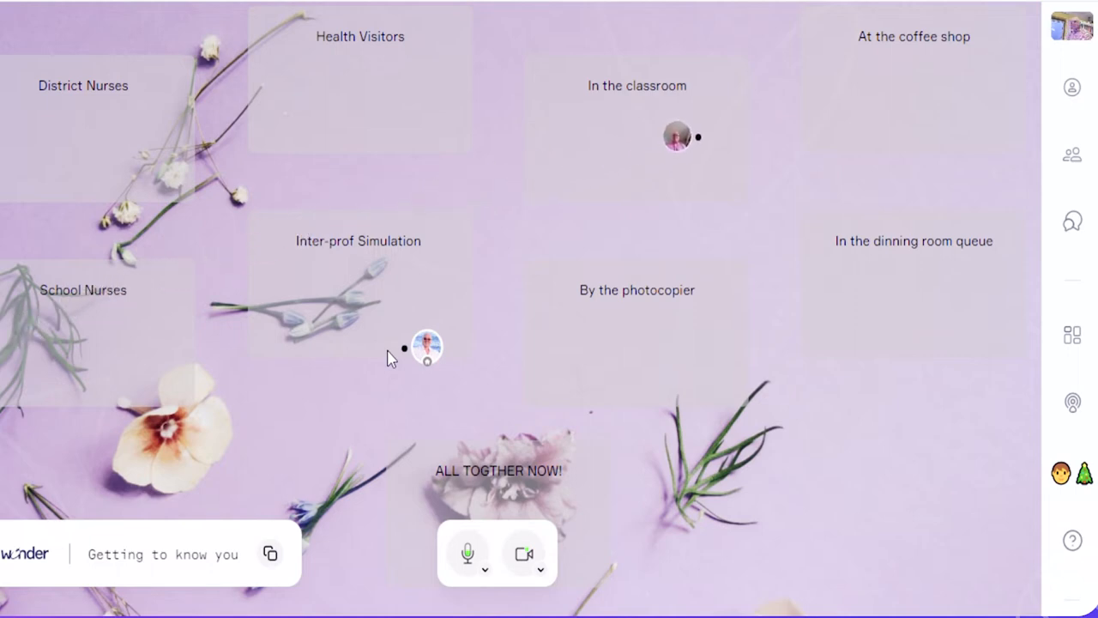
mouse_move(692, 236)
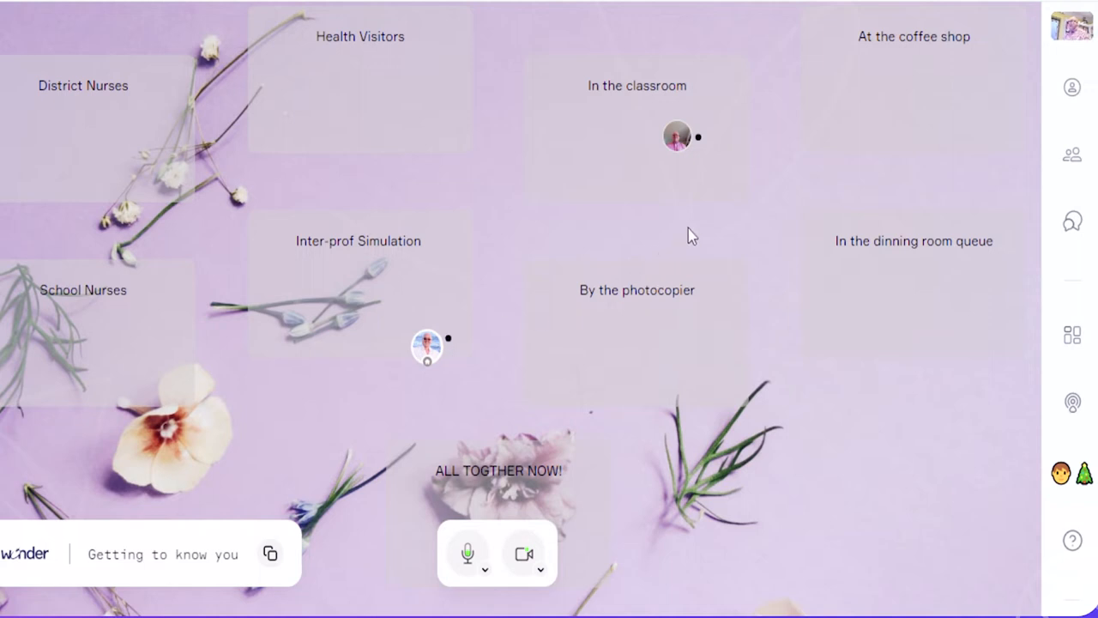
mouse_move(756, 319)
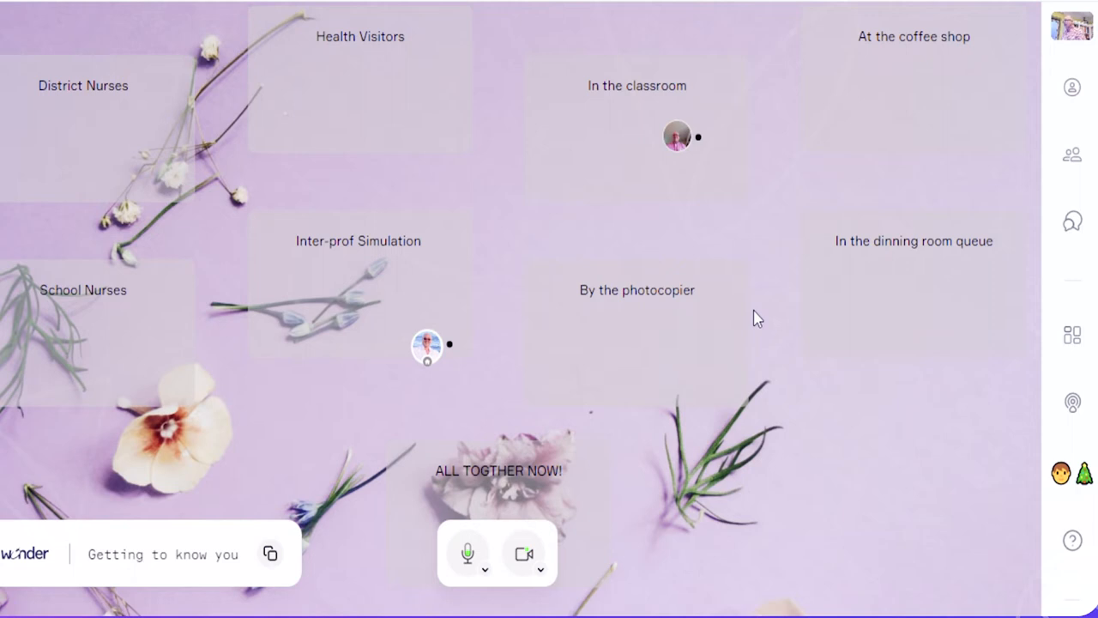
mouse_move(873, 273)
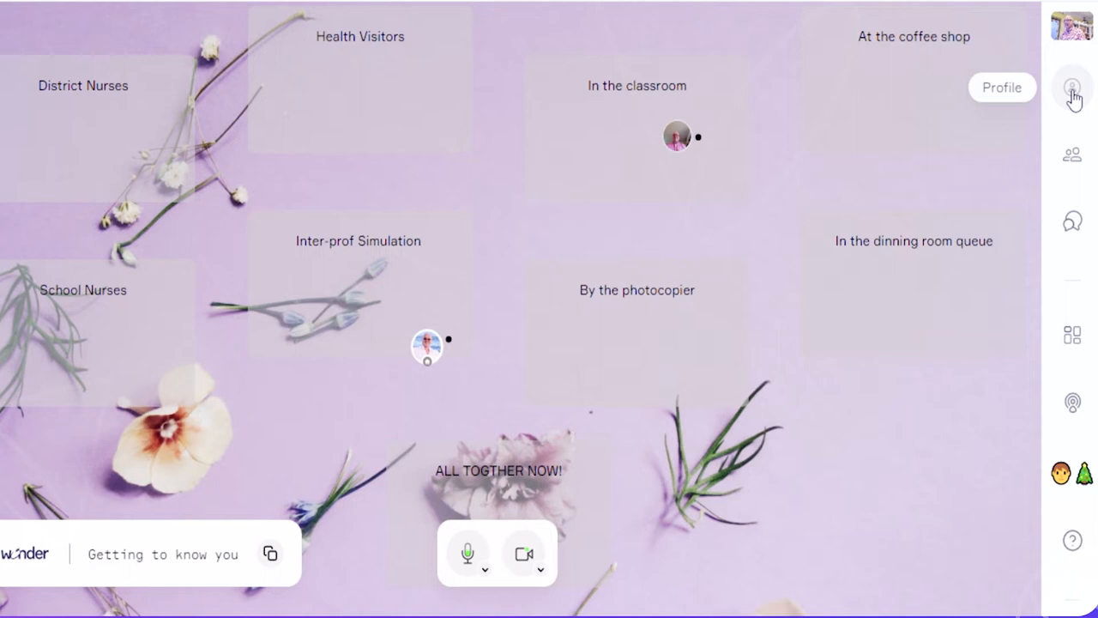
mouse_move(1072, 155)
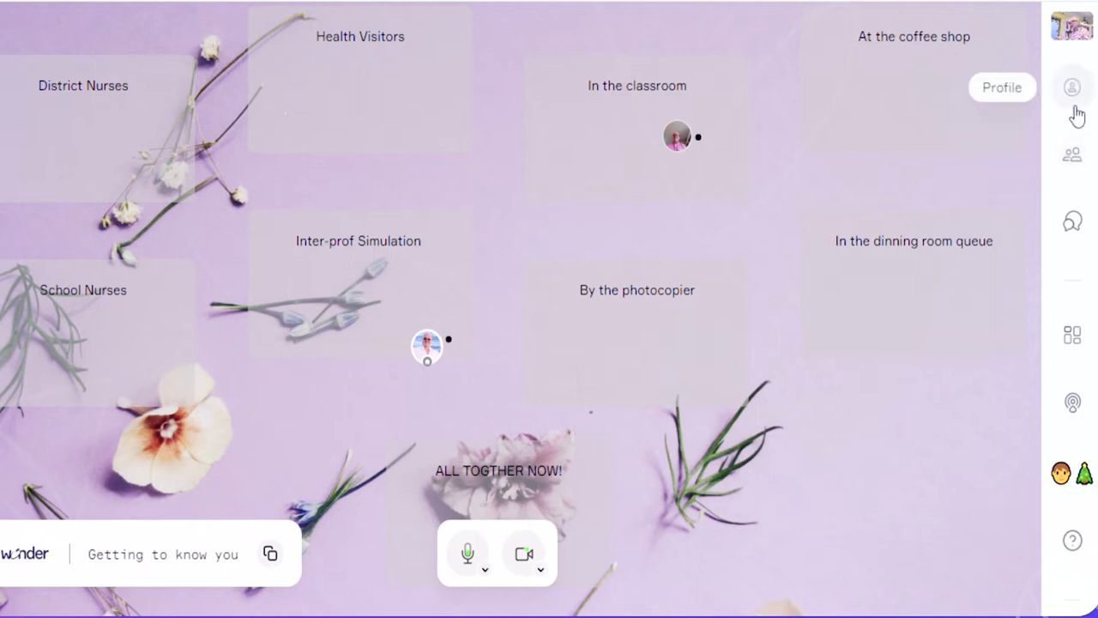
mouse_move(1072, 154)
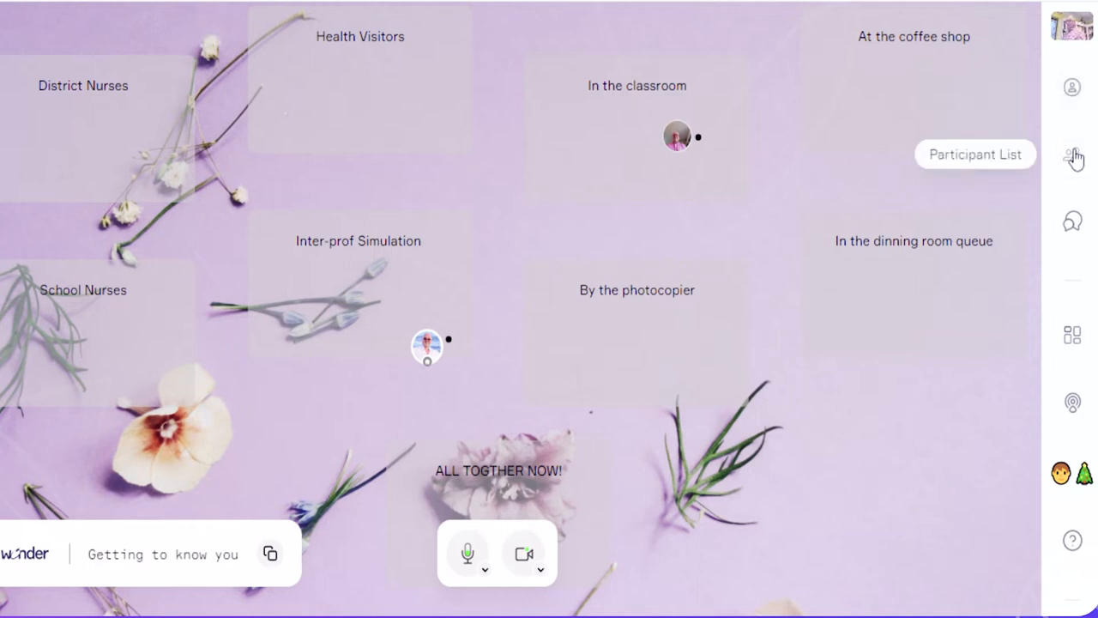
left_click(1072, 154)
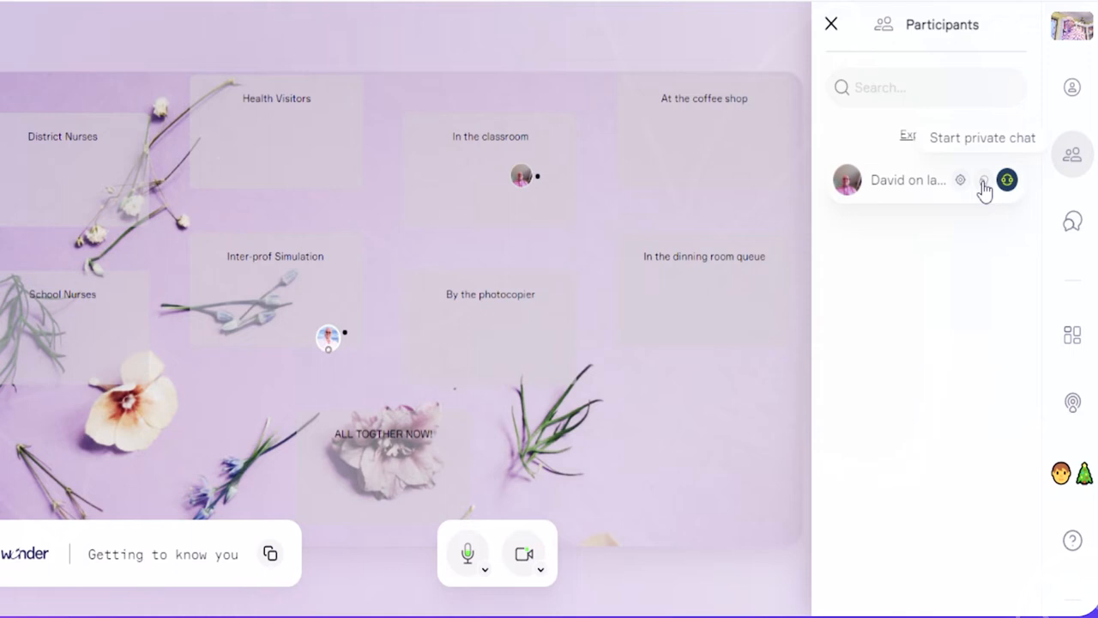
left_click(830, 23)
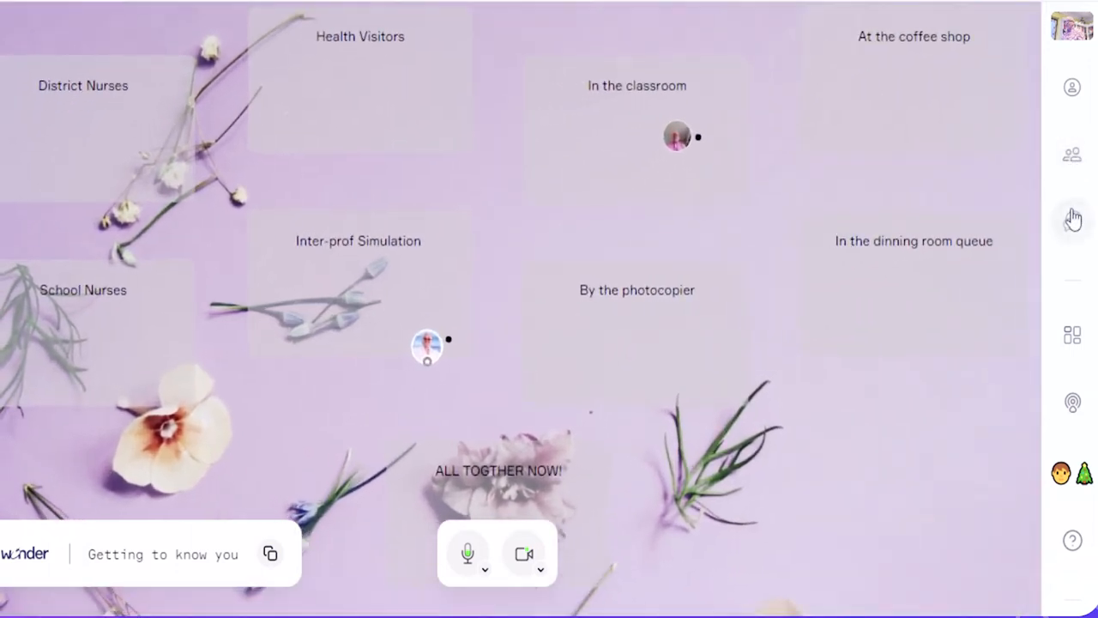
left_click(1071, 221)
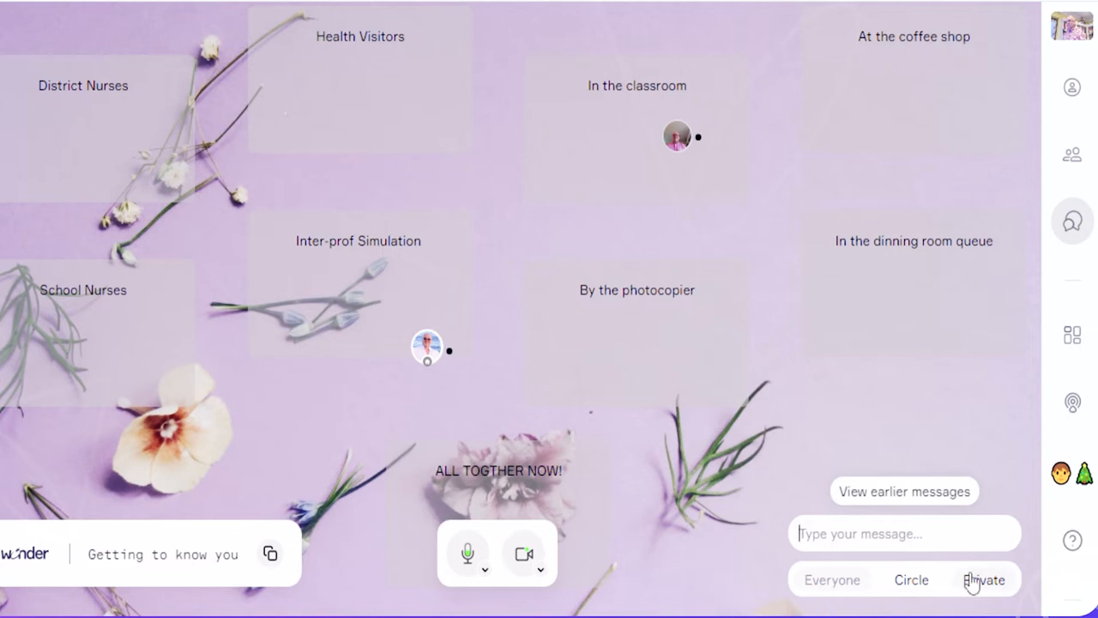
mouse_move(1004, 492)
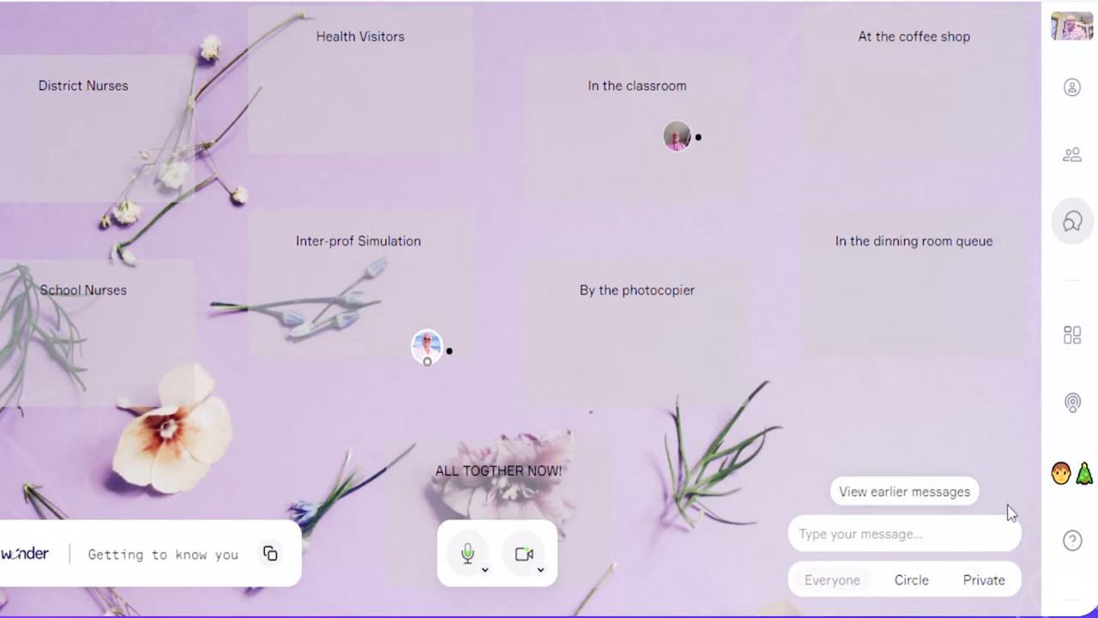
Close the chat panel to show the floral map with both avatars.
left_click(1072, 222)
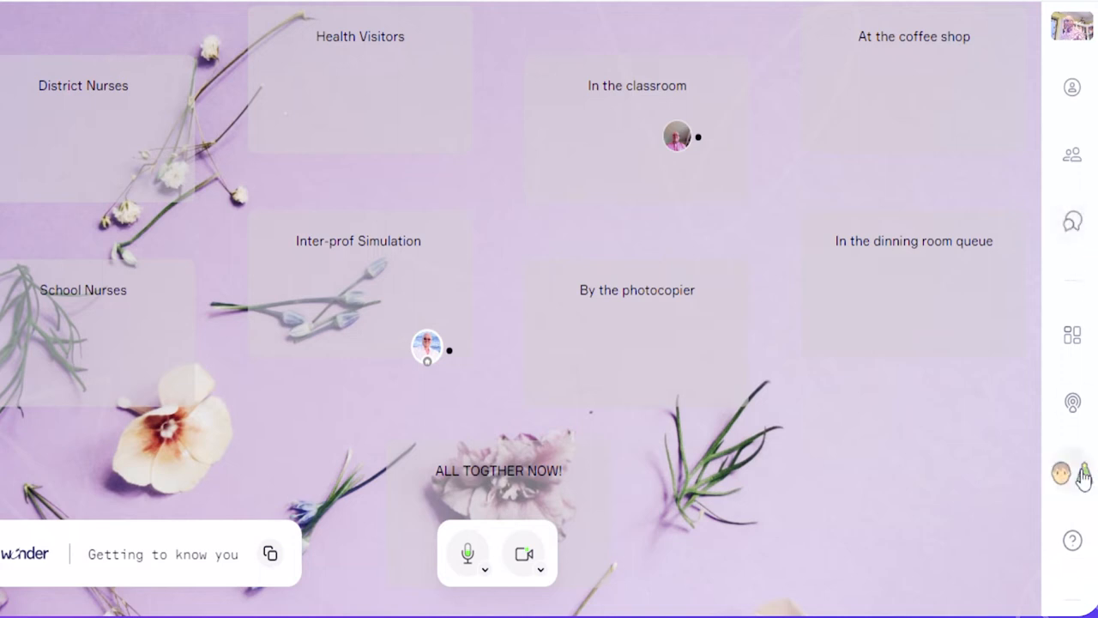
mouse_move(1071, 474)
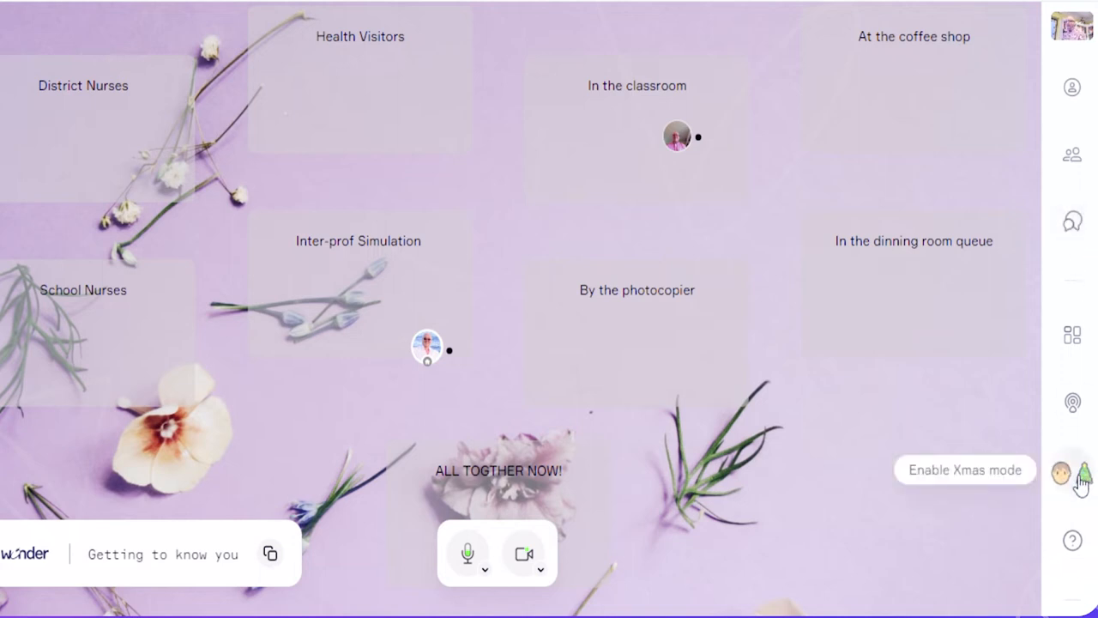
left_click(1071, 473)
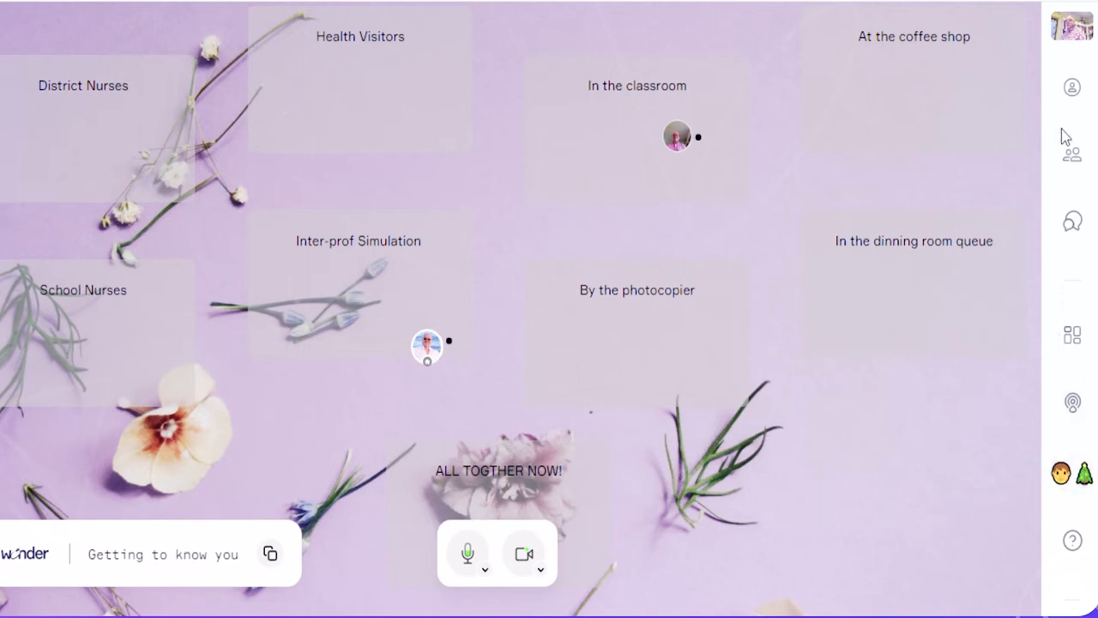
mouse_move(1072, 335)
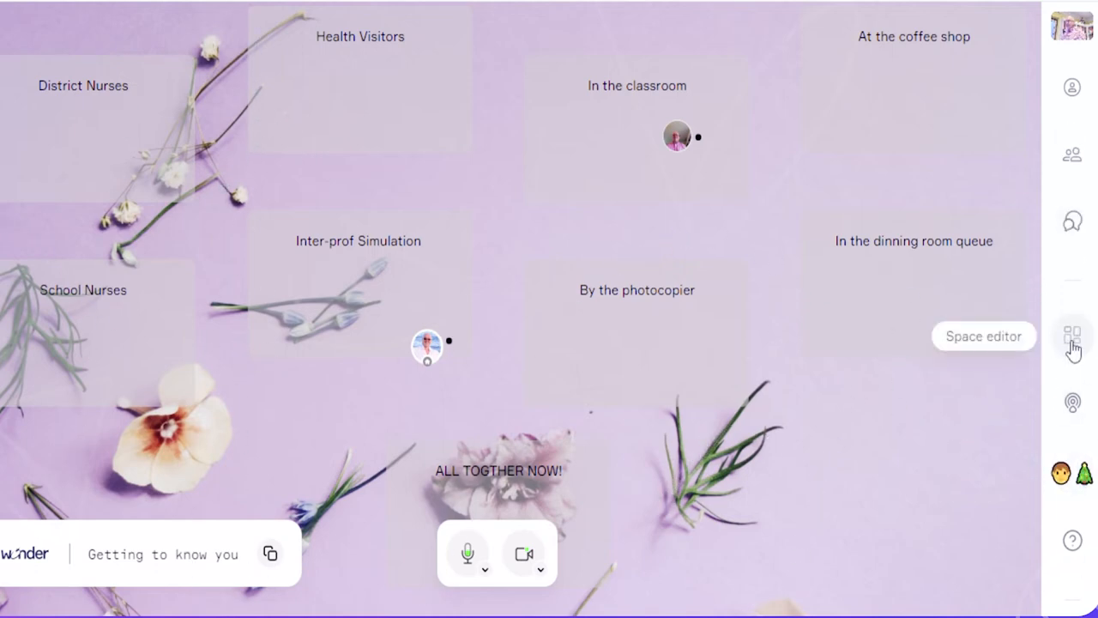
Browse the Image Background choices, then reopen the Space Editor options.
left_click(1072, 334)
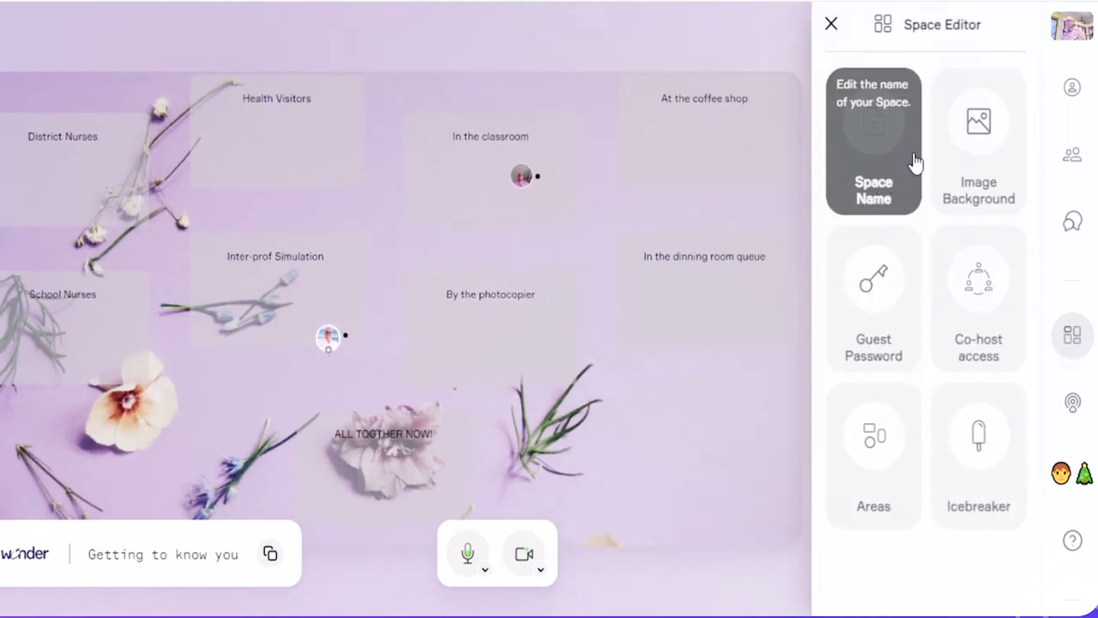
left_click(977, 142)
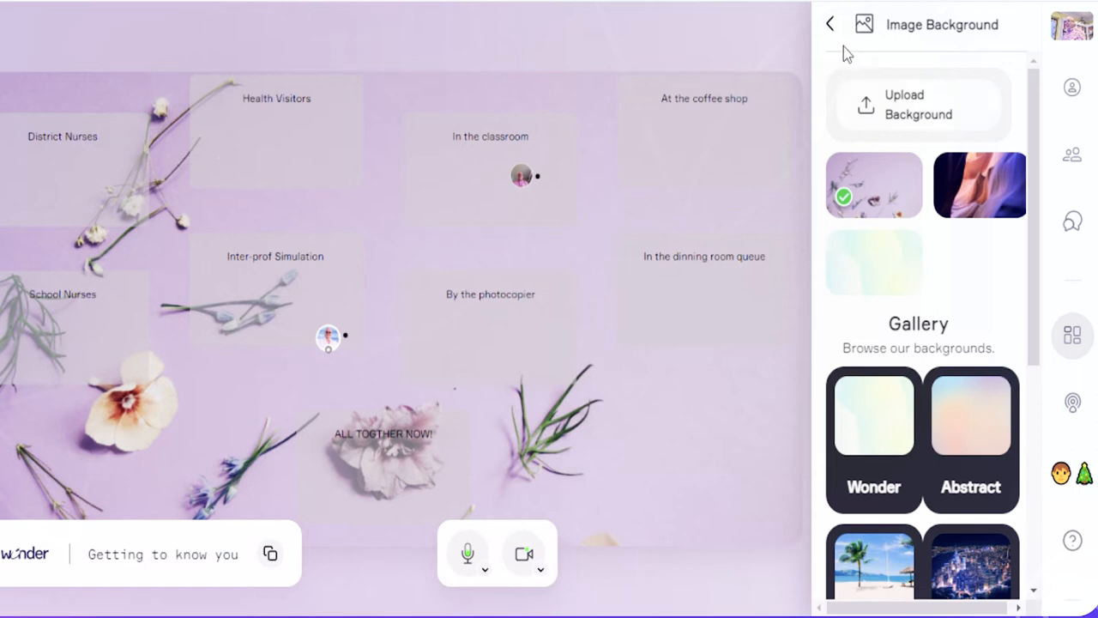
left_click(830, 23)
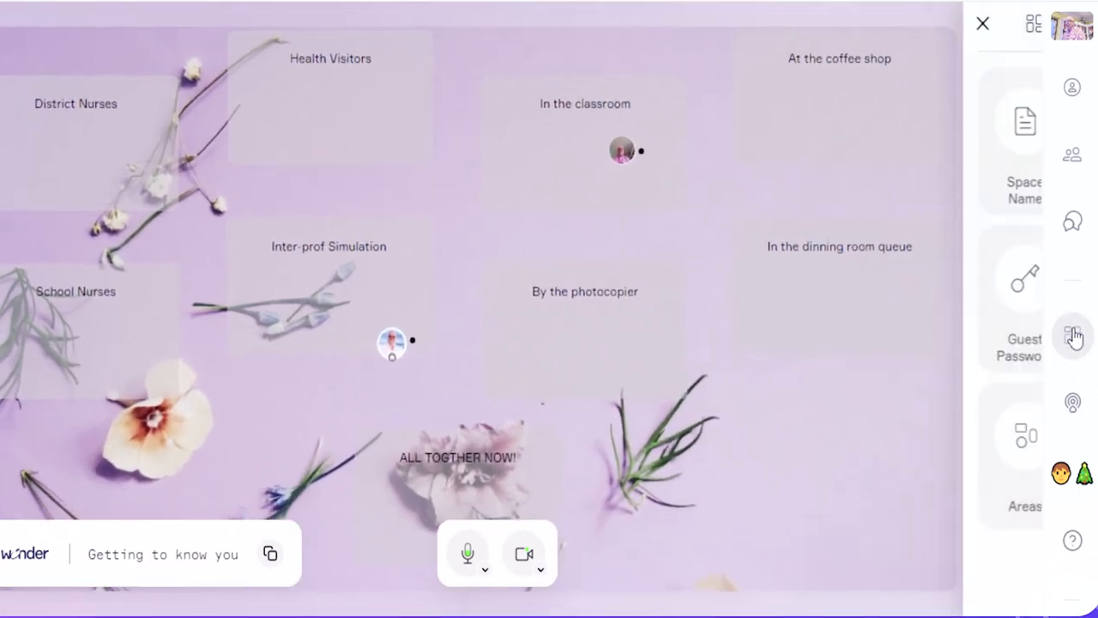
left_click(1072, 334)
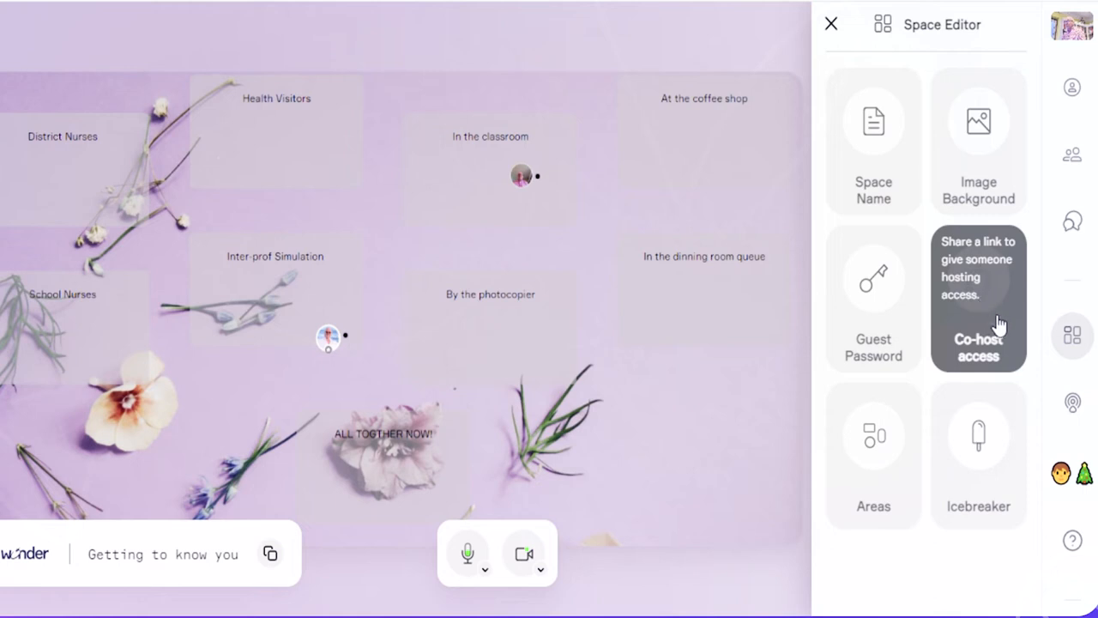
mouse_move(999, 317)
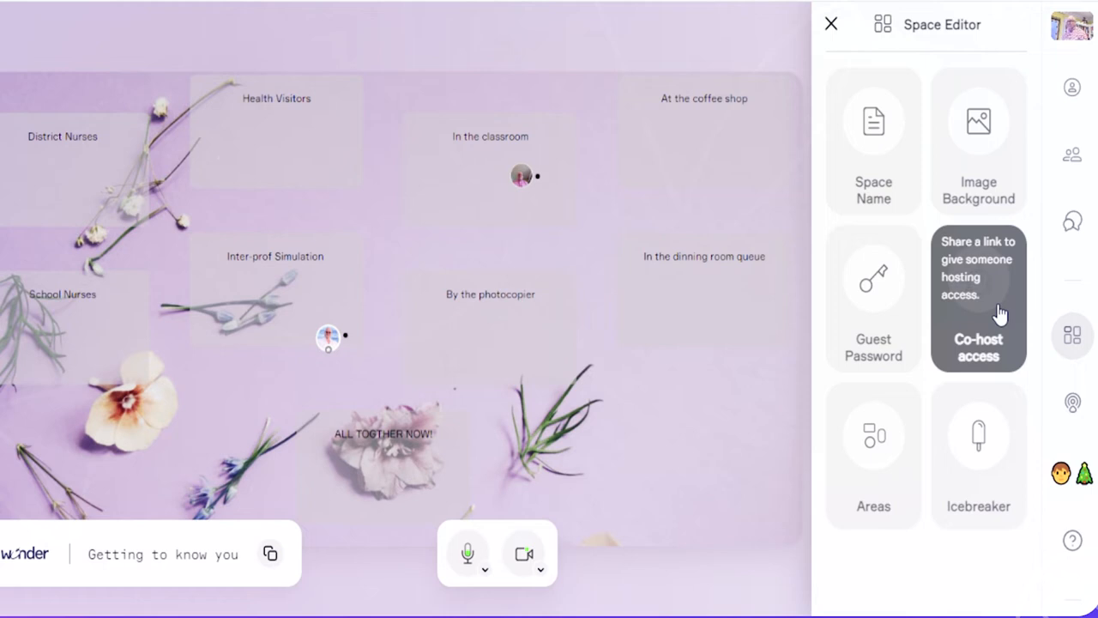
mouse_move(873, 309)
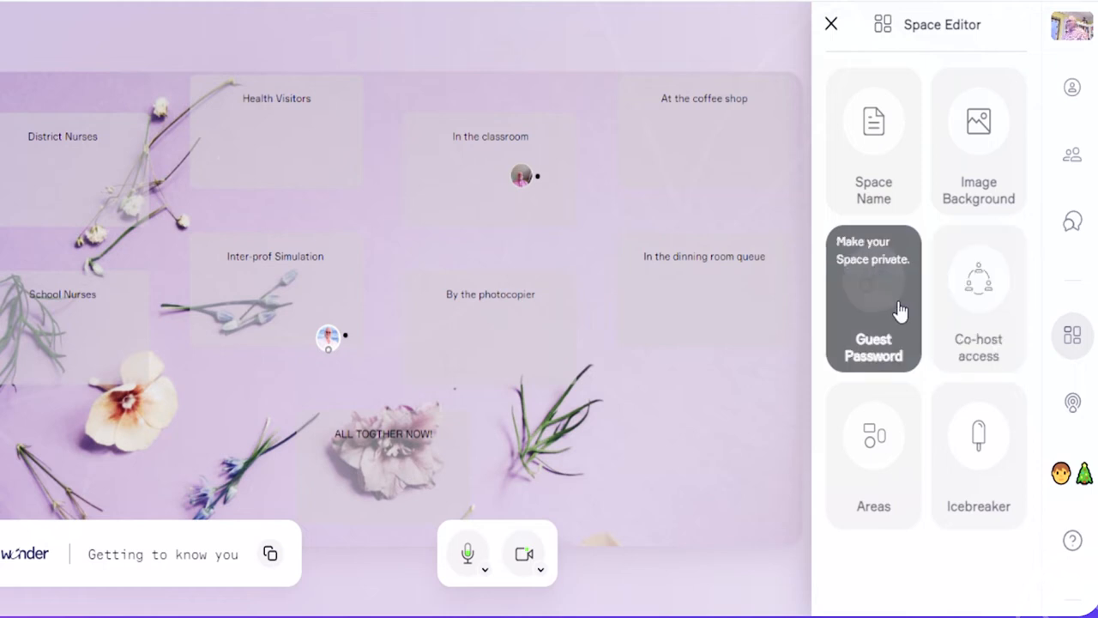
mouse_move(897, 338)
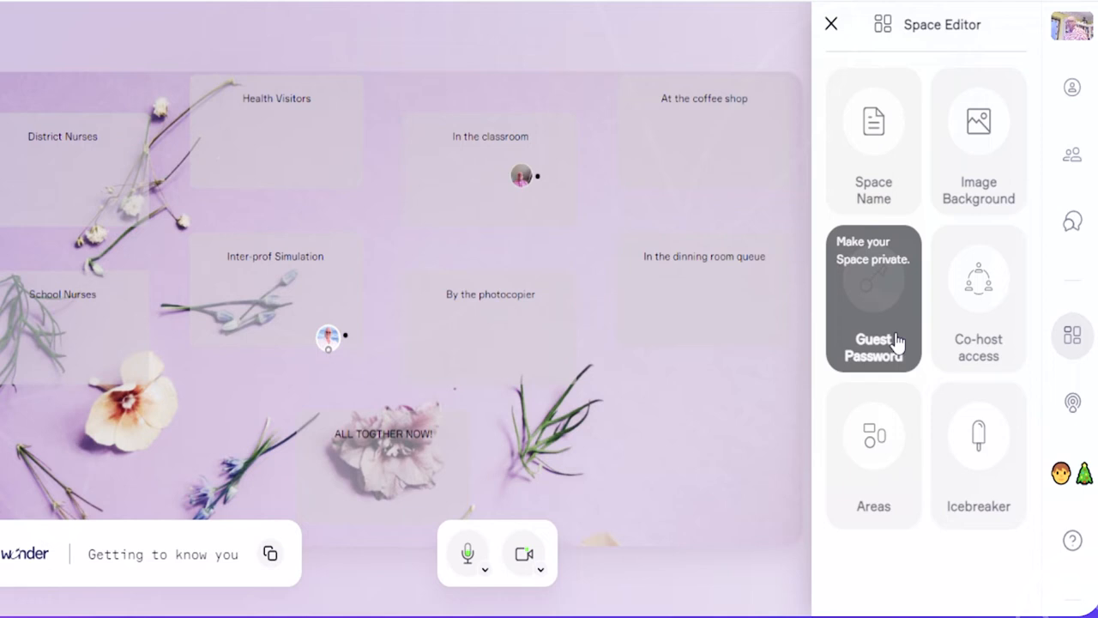
mouse_move(873, 437)
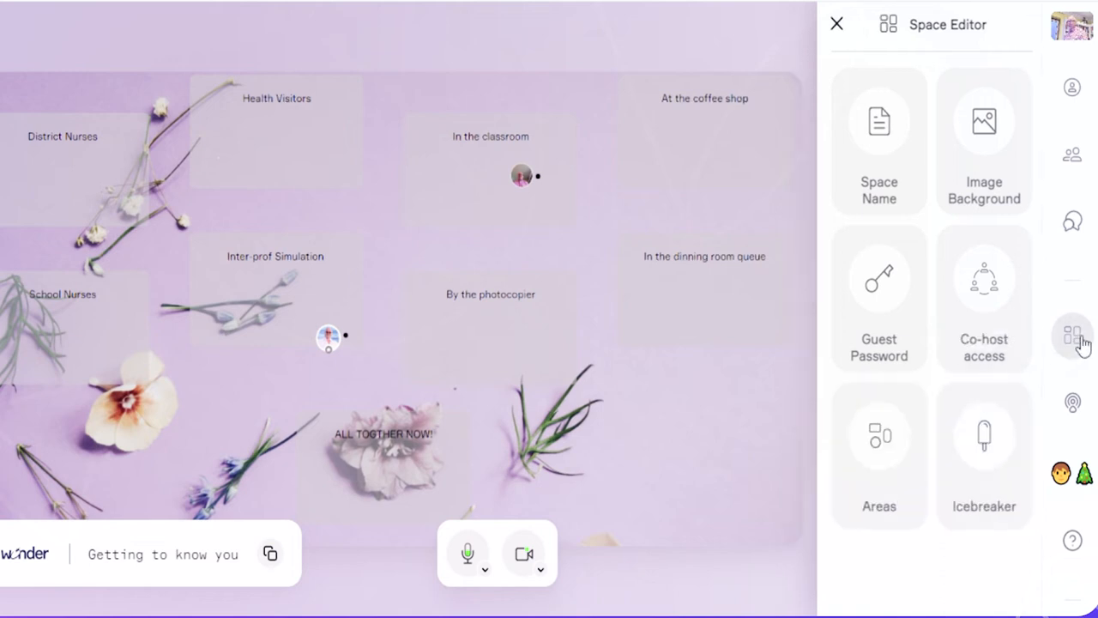
Close the Space Editor so the Broadcast panel can come up.
left_click(836, 24)
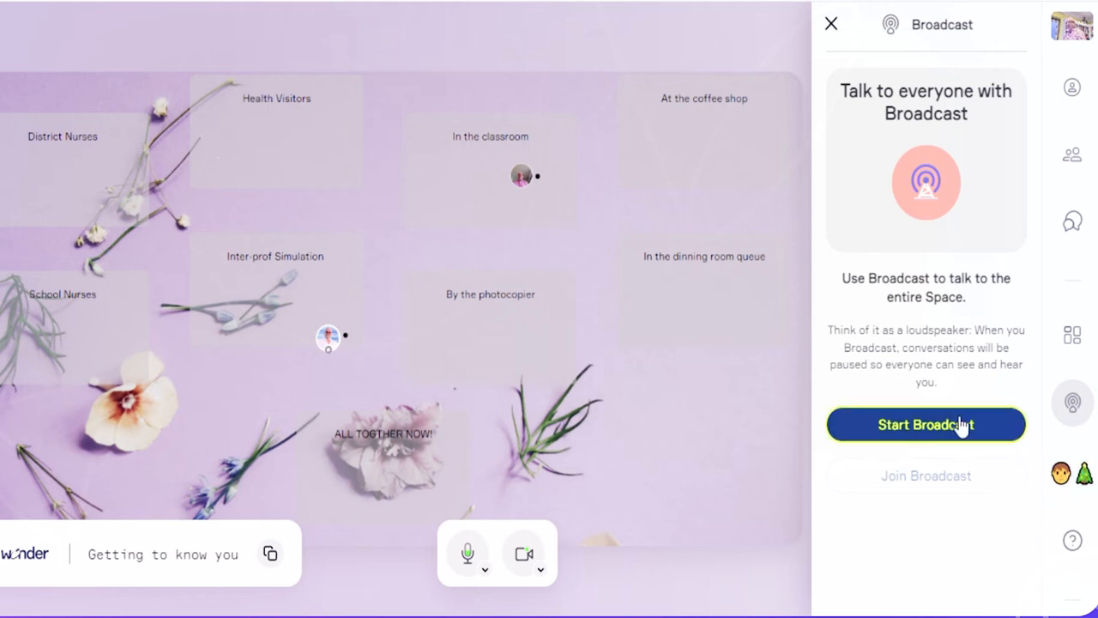
Start a broadcast that shows your camera feed to everyone in the space.
left_click(925, 424)
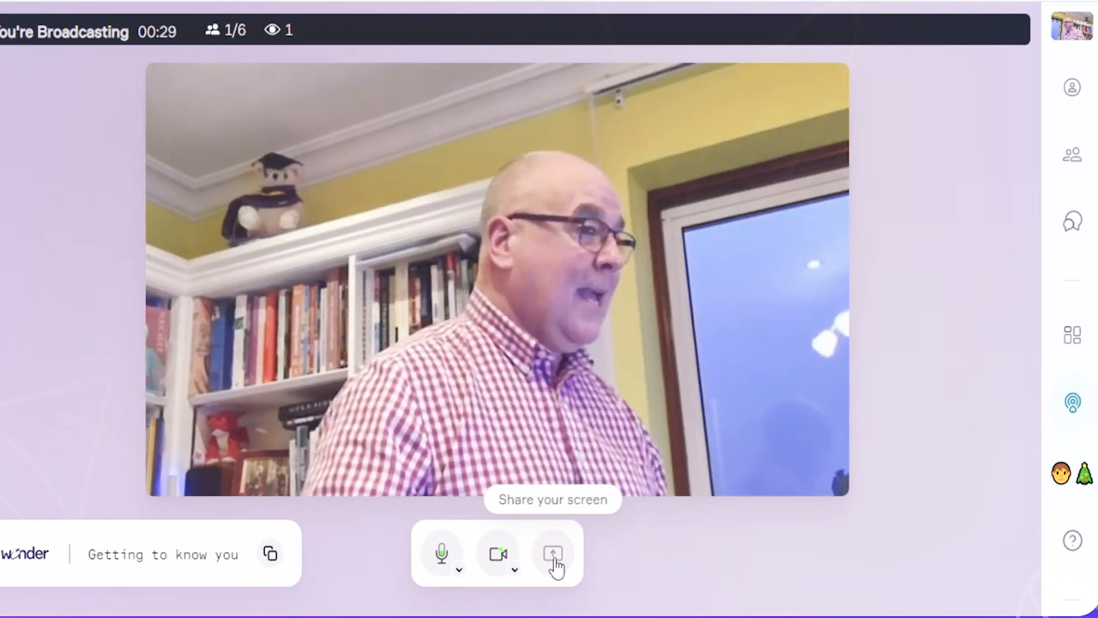
mouse_move(1072, 403)
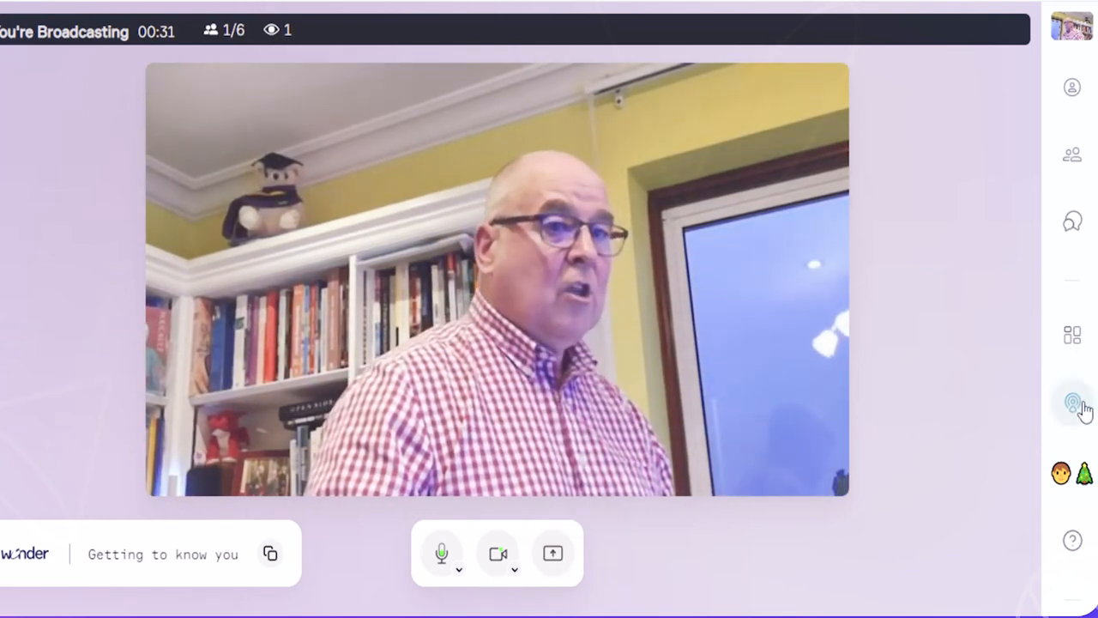
Terminate the live broadcast and close the Broadcast panel.
left_click(1072, 403)
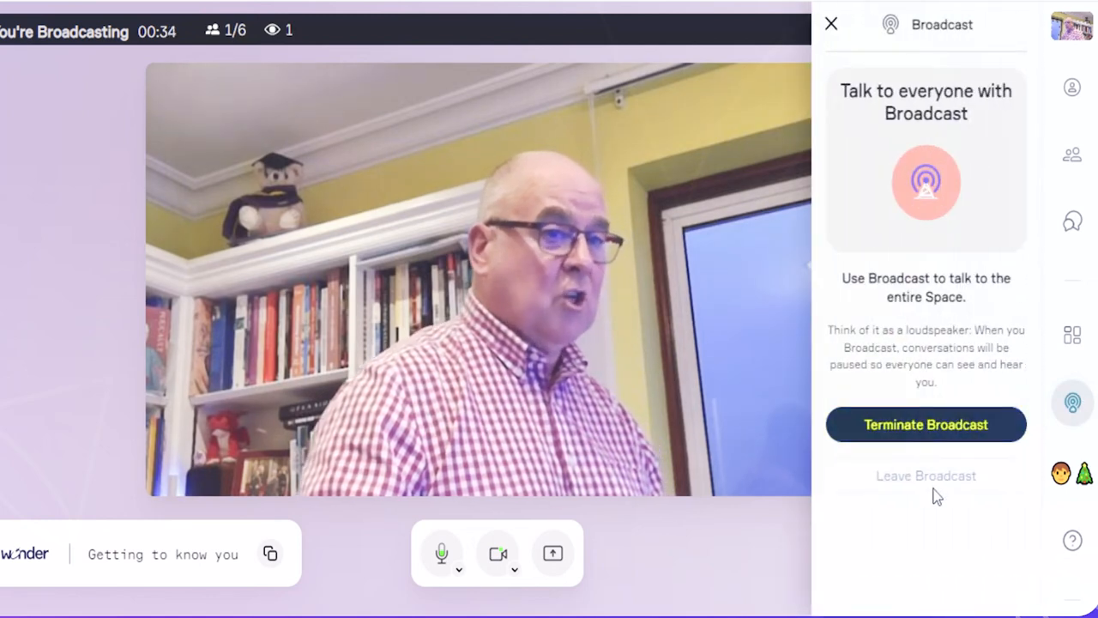
left_click(925, 424)
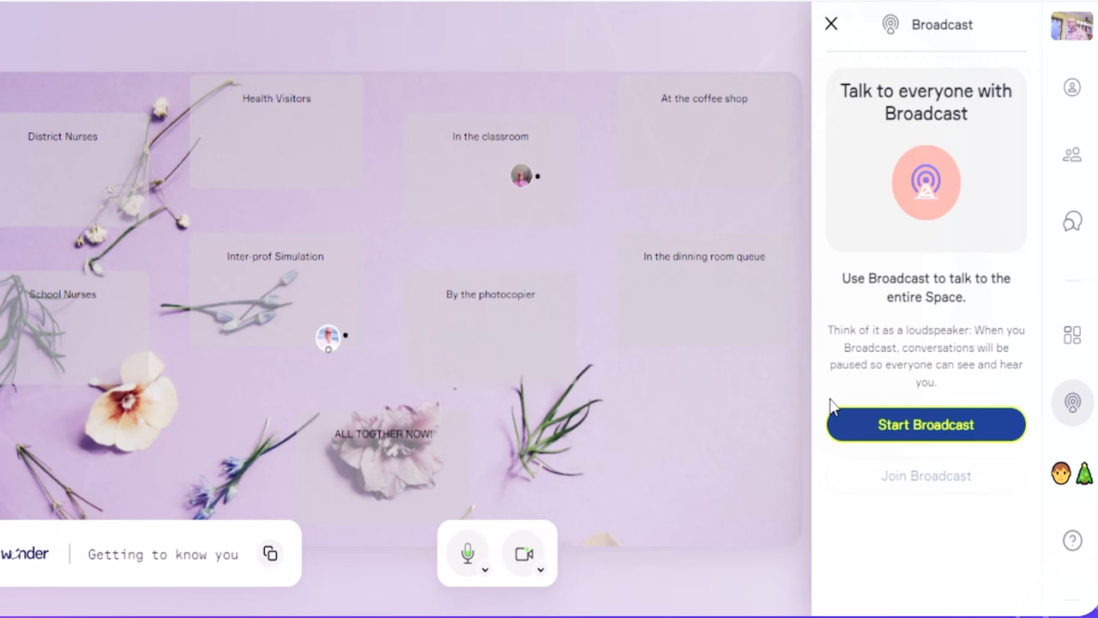
mouse_move(829, 40)
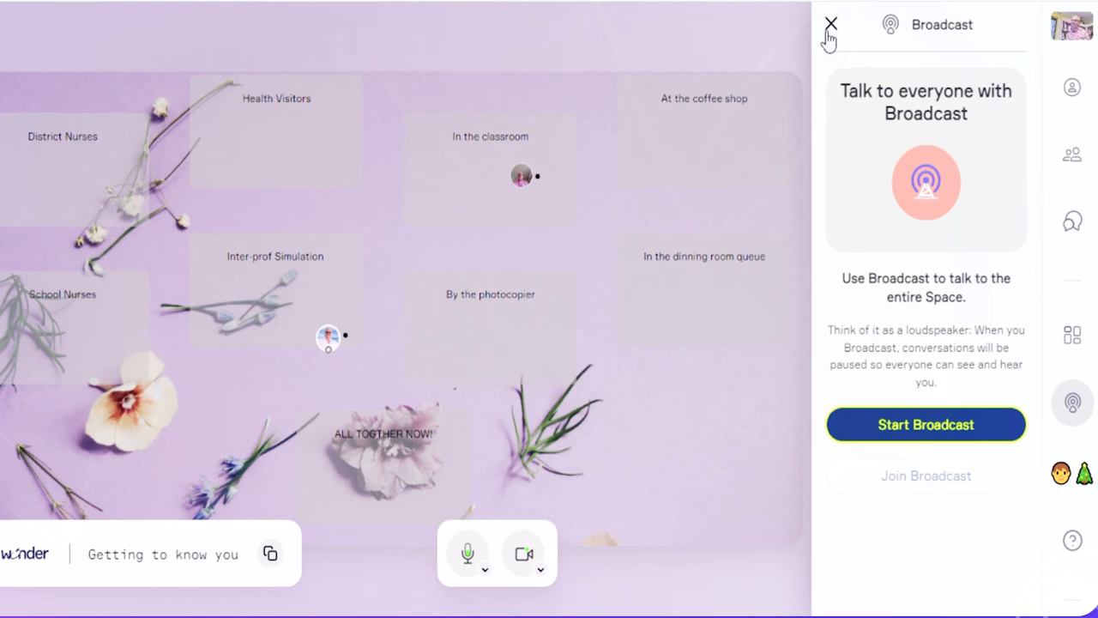
left_click(830, 24)
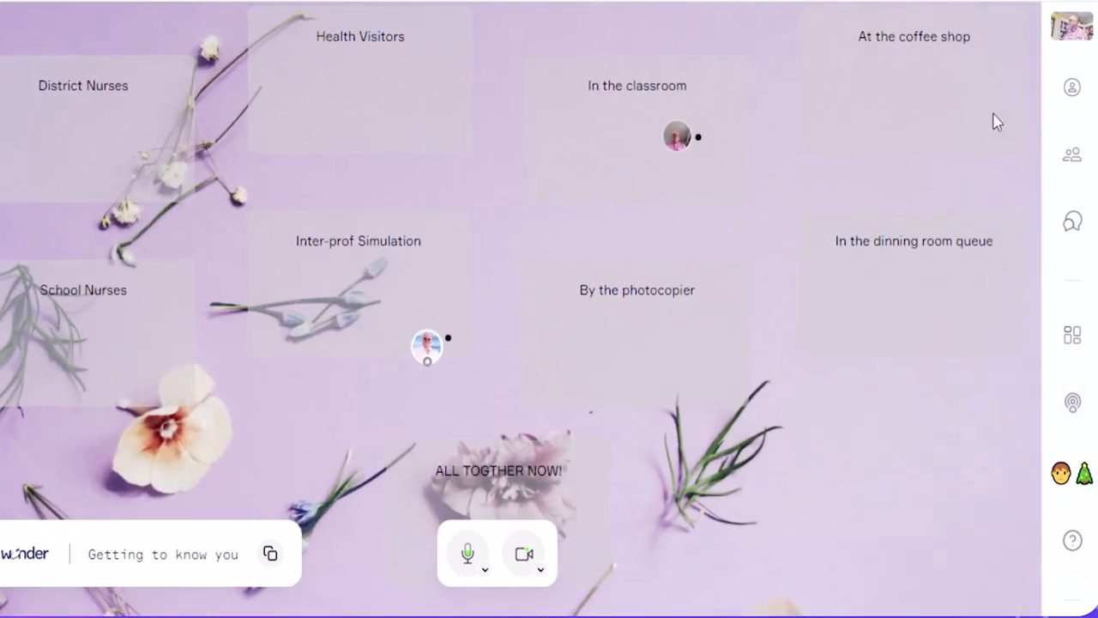